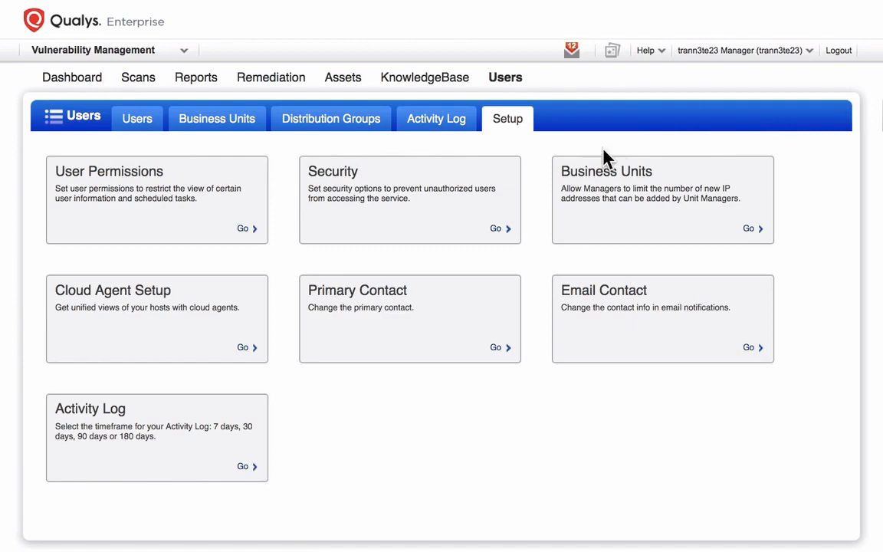
{"action": "mouse_move", "coordinate": [448, 196]}
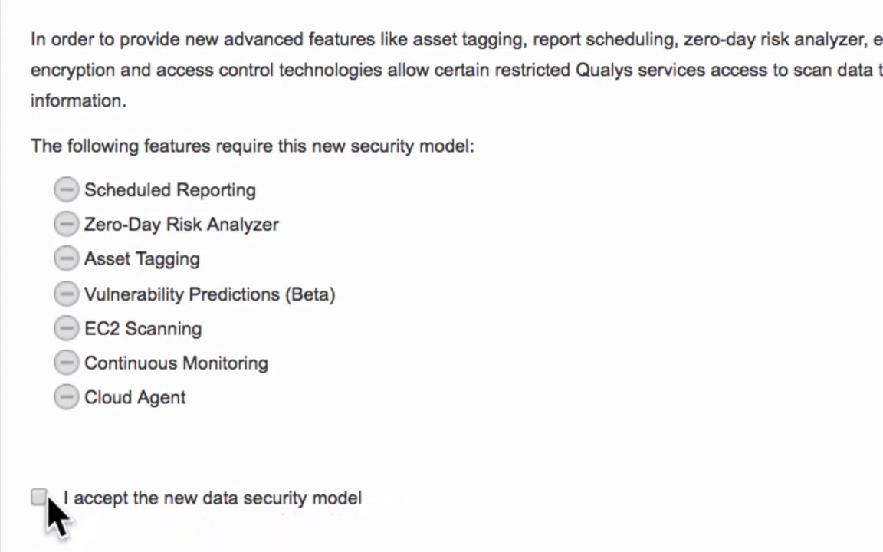
Step: Accept the new data security model in Security settings and save
{"action": "left_click", "coordinate": [40, 497]}
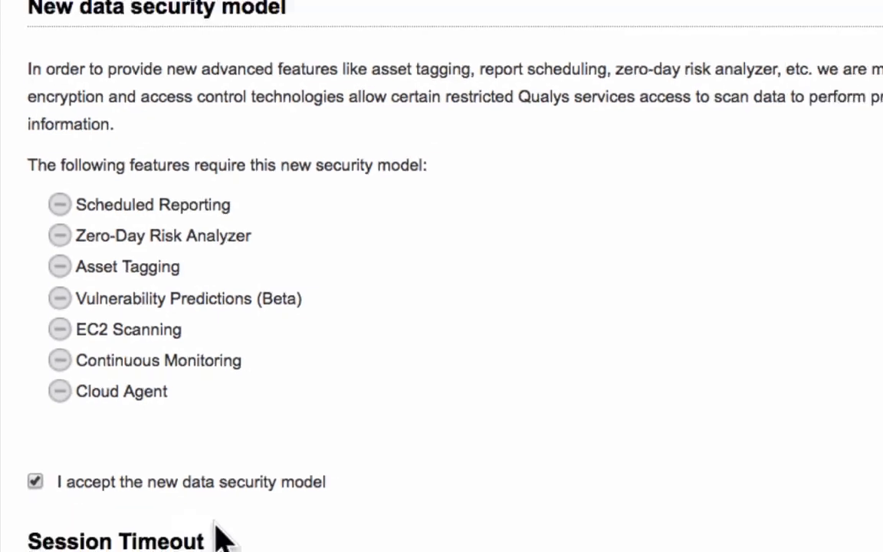
{"action": "scroll", "scroll_direction": "down", "scroll_amount": 3}
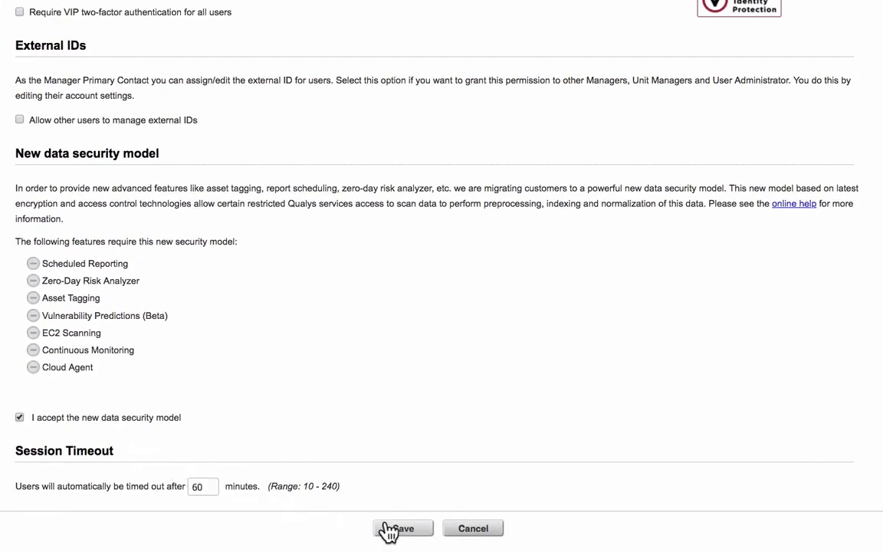
{"action": "left_click", "coordinate": [401, 529]}
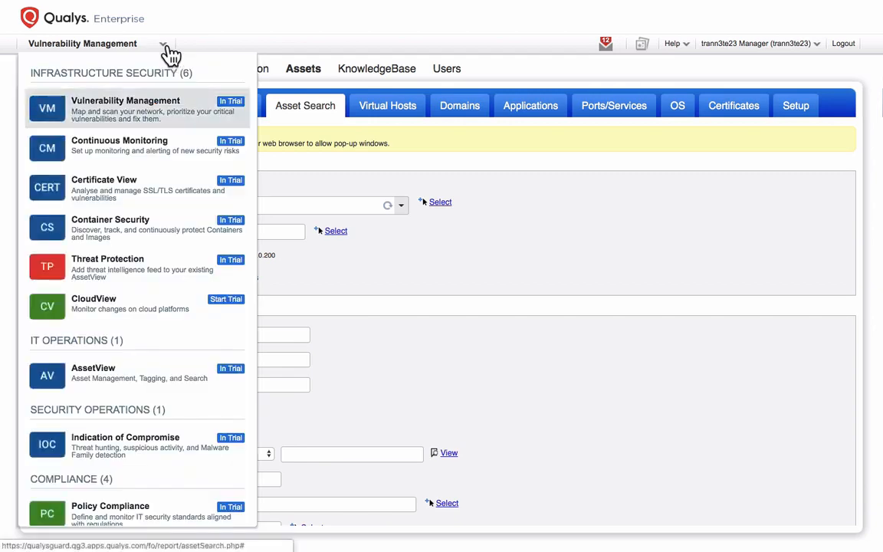
{"action": "mouse_move", "coordinate": [151, 374]}
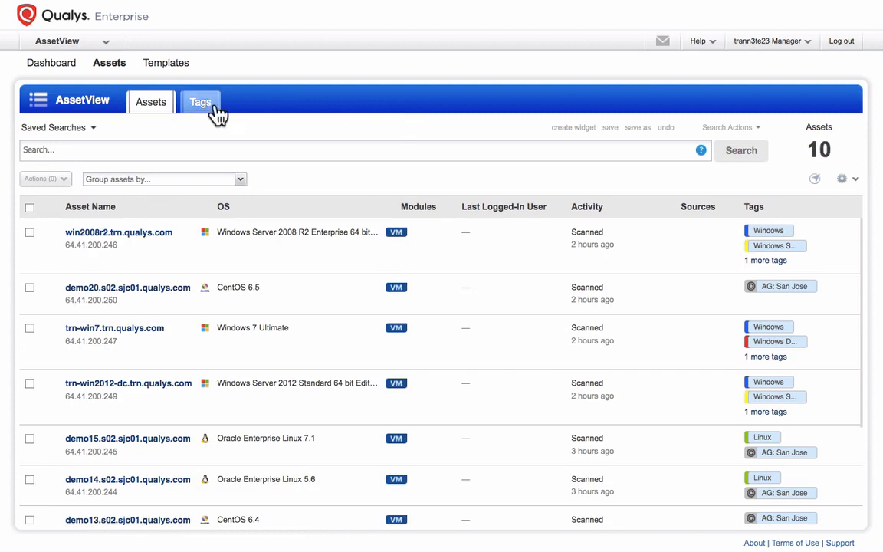
Step: Create a static root tag named 'Applications' with no dynamic rule
{"action": "left_click", "coordinate": [199, 101]}
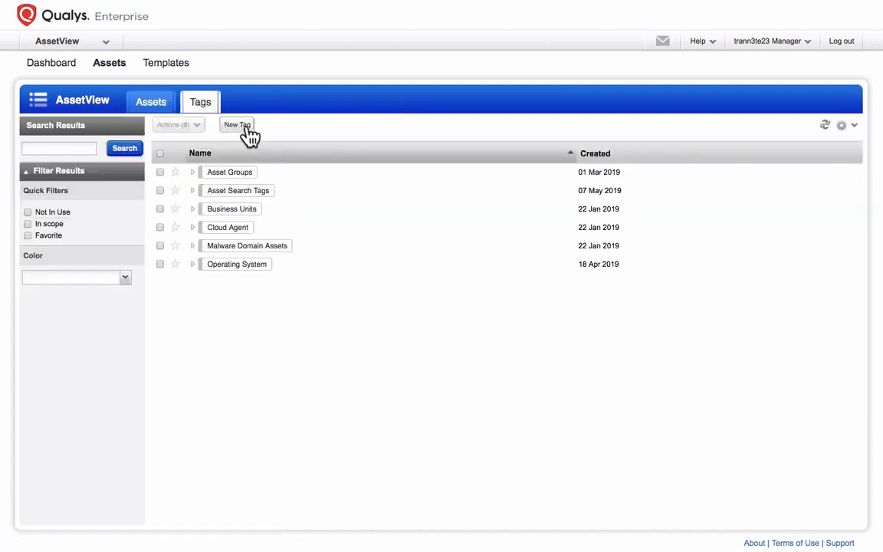
{"action": "left_click", "coordinate": [237, 125]}
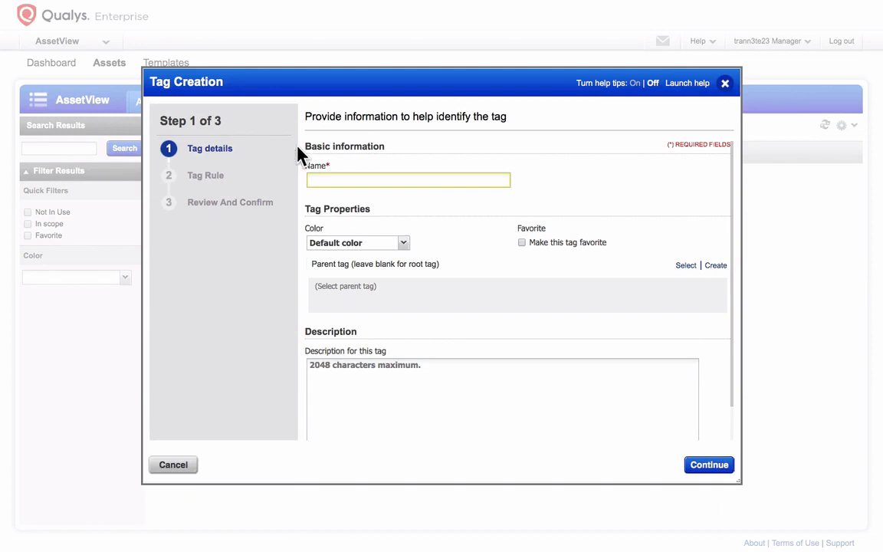
{"action": "type", "text": "Applications"}
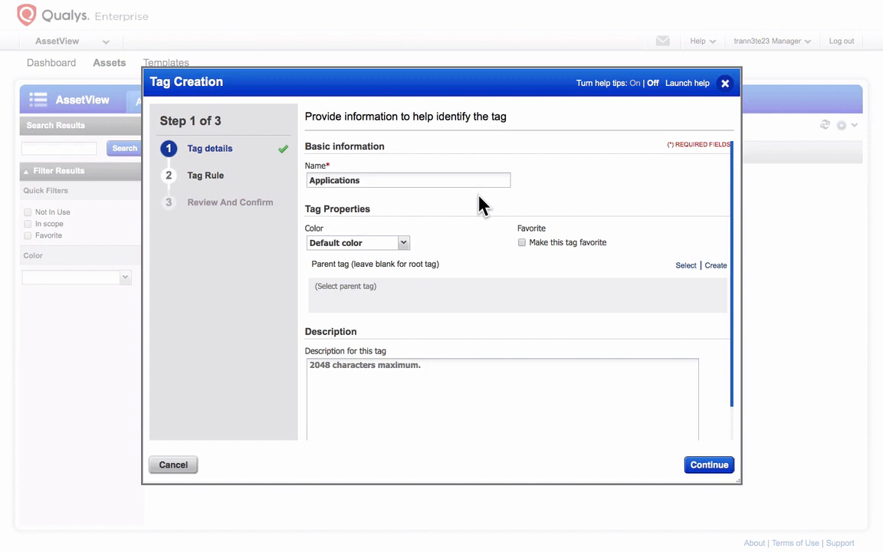
{"action": "mouse_move", "coordinate": [466, 205]}
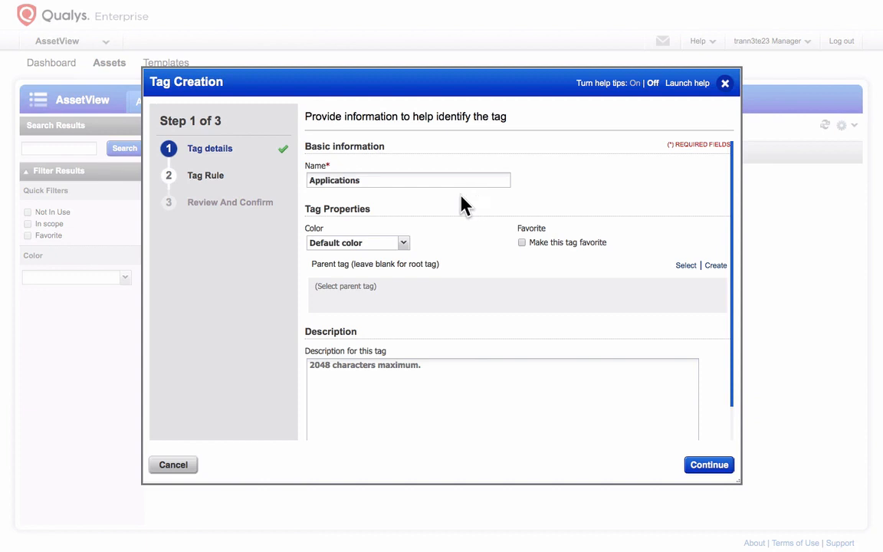
{"action": "left_click", "coordinate": [708, 465]}
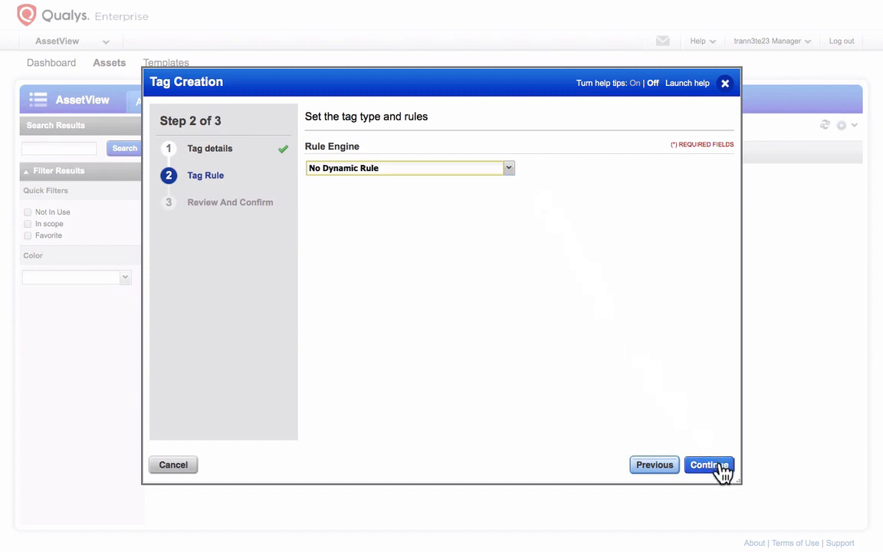
{"action": "left_click", "coordinate": [709, 465]}
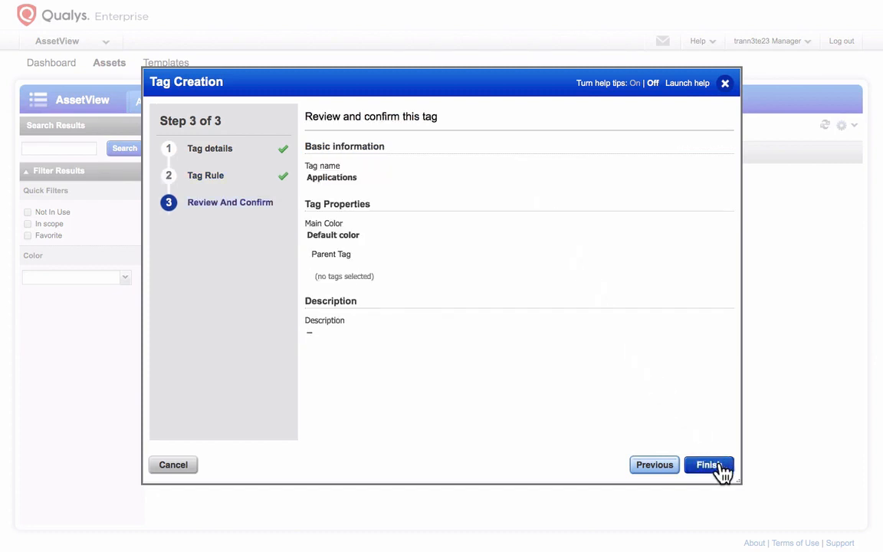
{"action": "left_click", "coordinate": [706, 465]}
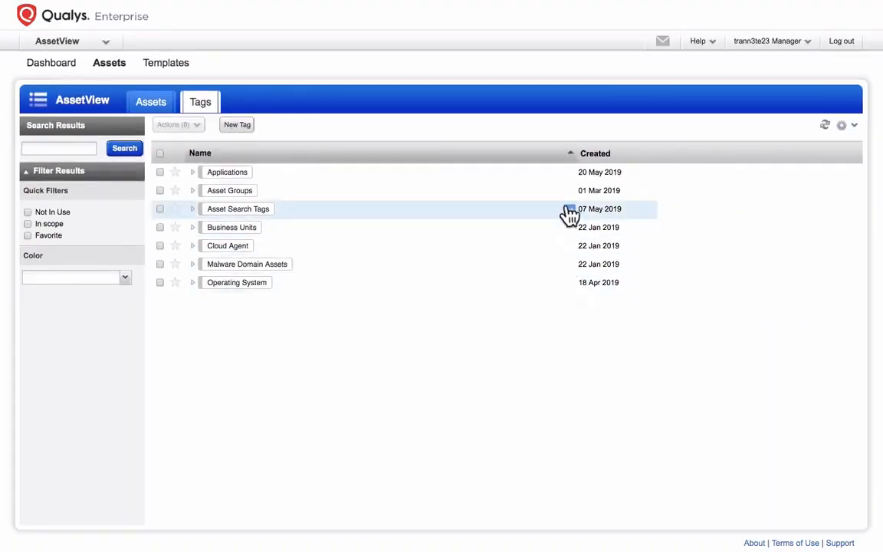
Step: Add a red child tag named 'MySQL' under Applications and proceed to its rule step
{"action": "left_click", "coordinate": [570, 172]}
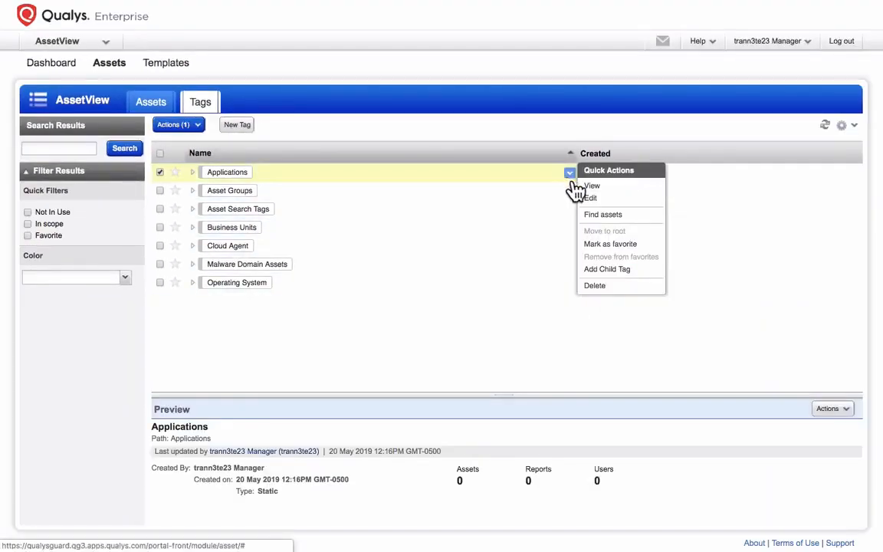
{"action": "mouse_move", "coordinate": [607, 270]}
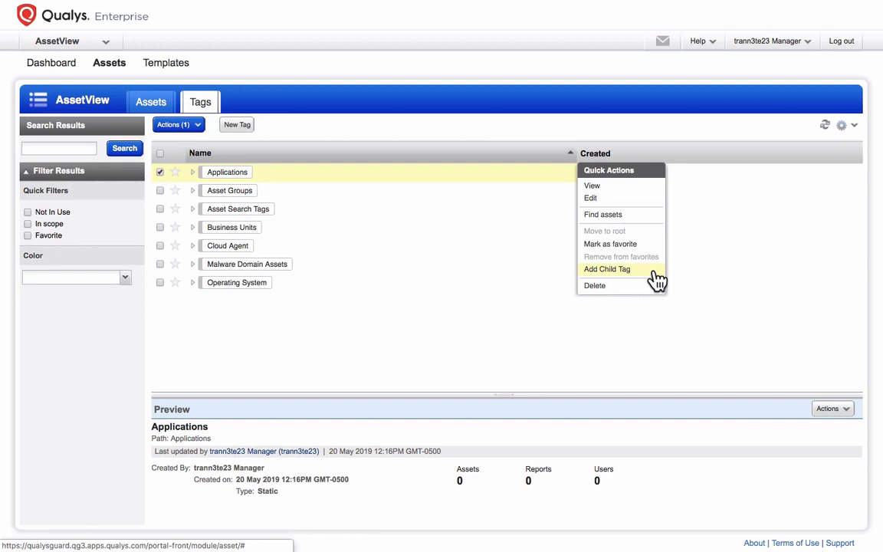
{"action": "left_click", "coordinate": [607, 270]}
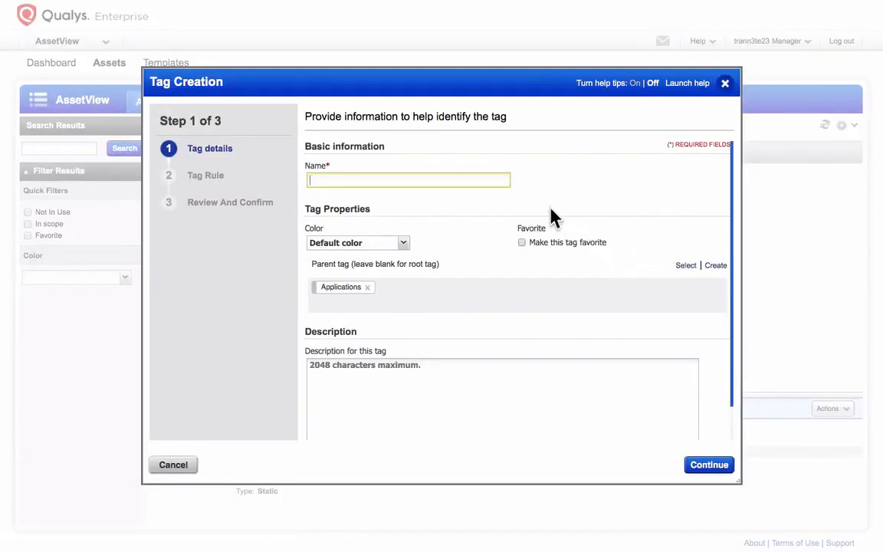
{"action": "type", "text": "MySQL"}
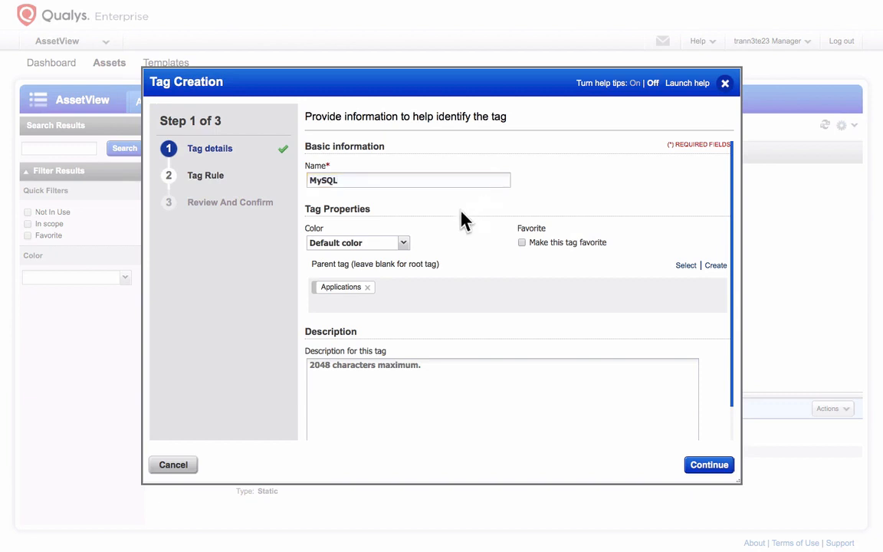
{"action": "left_click", "coordinate": [358, 242]}
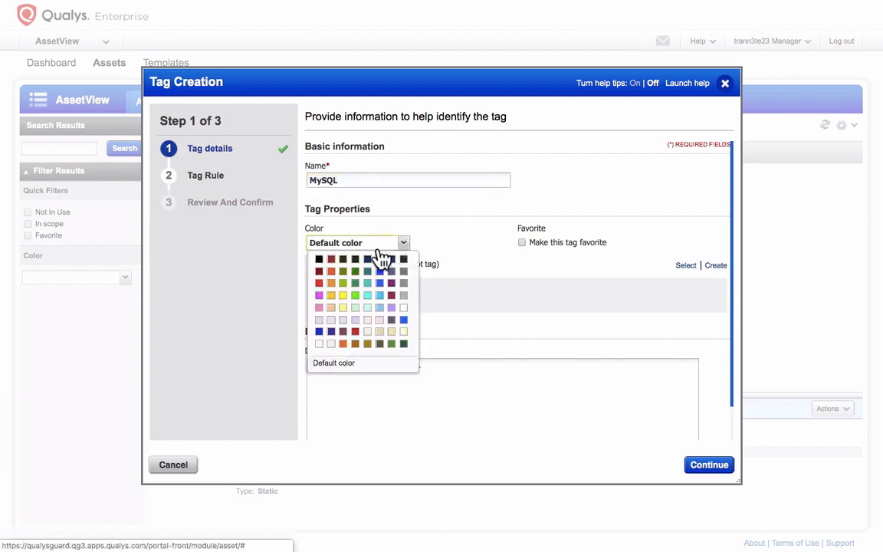
{"action": "left_click", "coordinate": [319, 260]}
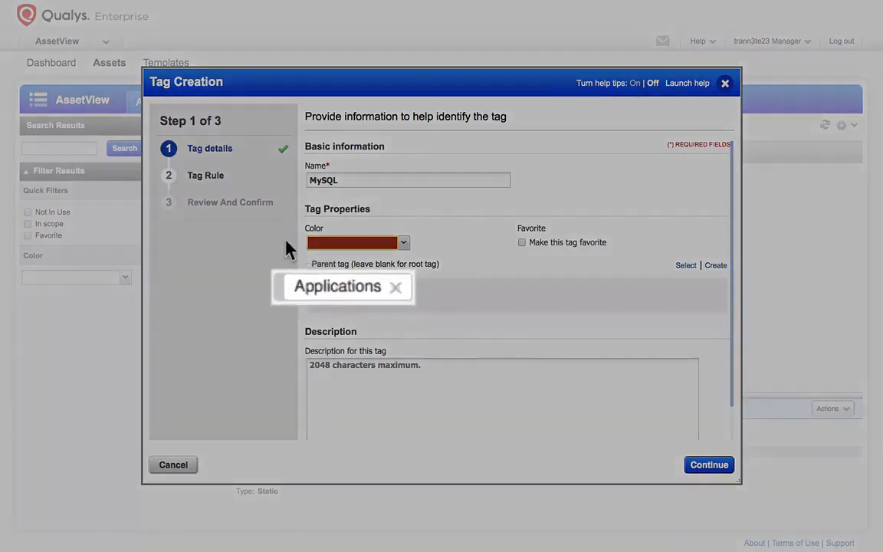
{"action": "mouse_move", "coordinate": [268, 242]}
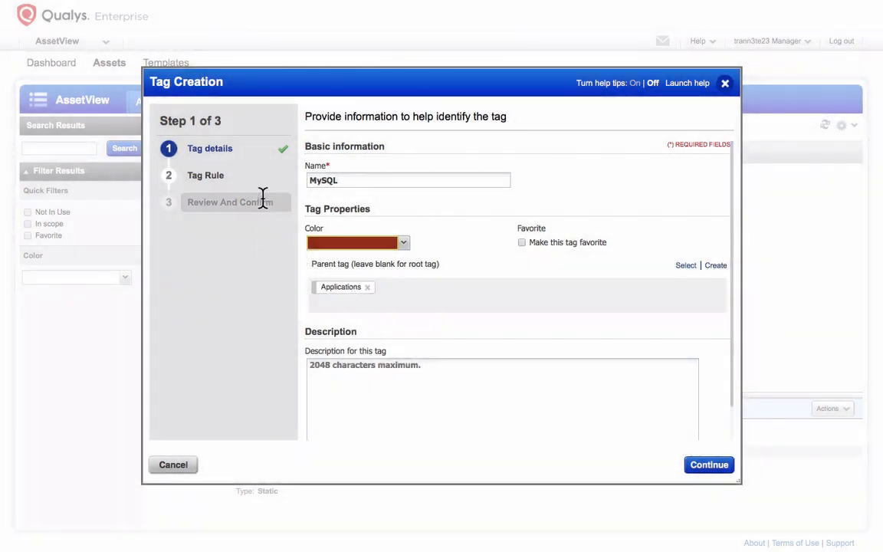
{"action": "left_click", "coordinate": [690, 465]}
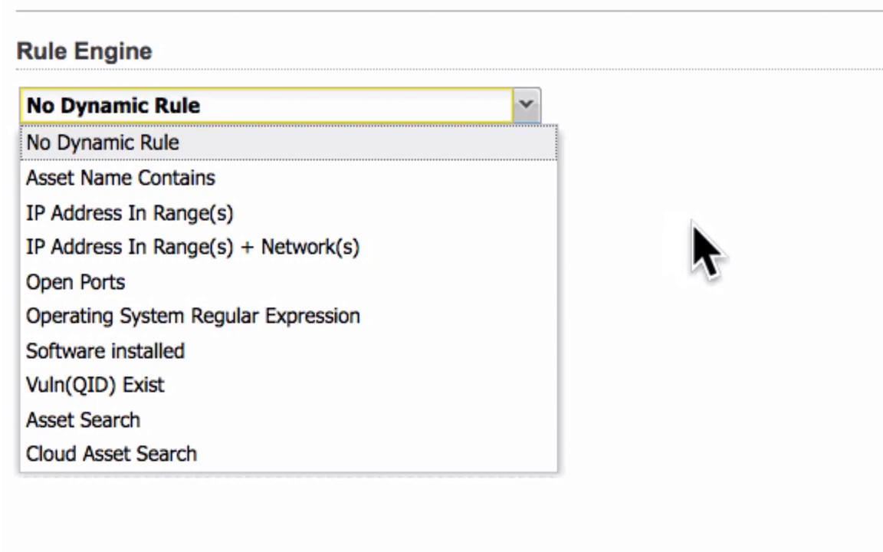
{"action": "mouse_move", "coordinate": [120, 178]}
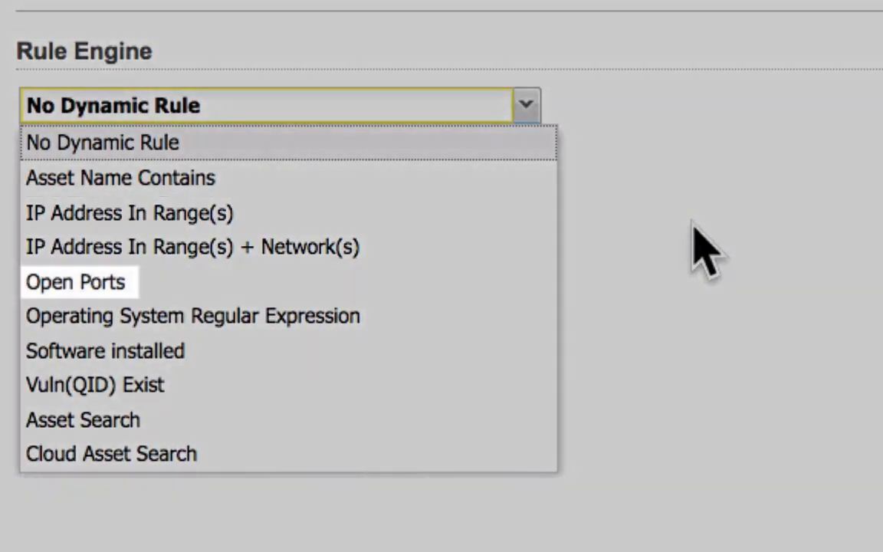
{"action": "mouse_move", "coordinate": [193, 316]}
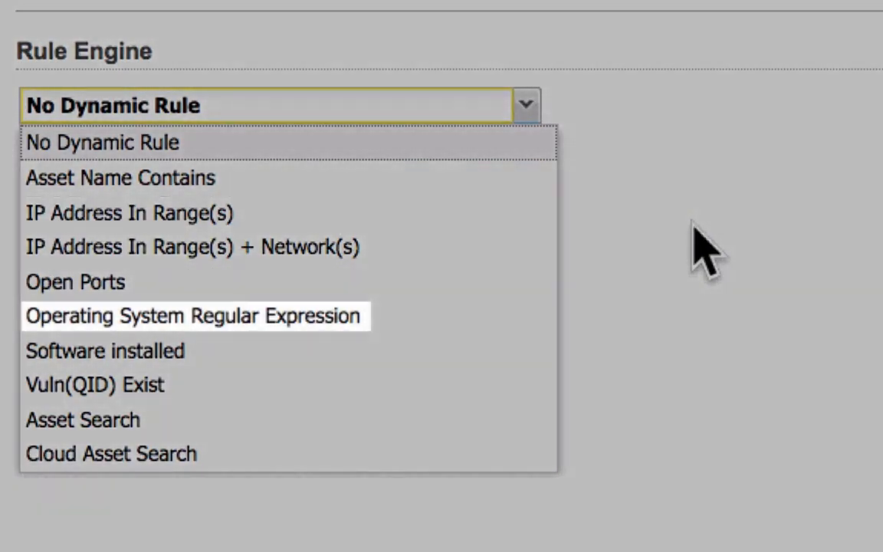
{"action": "mouse_move", "coordinate": [104, 349]}
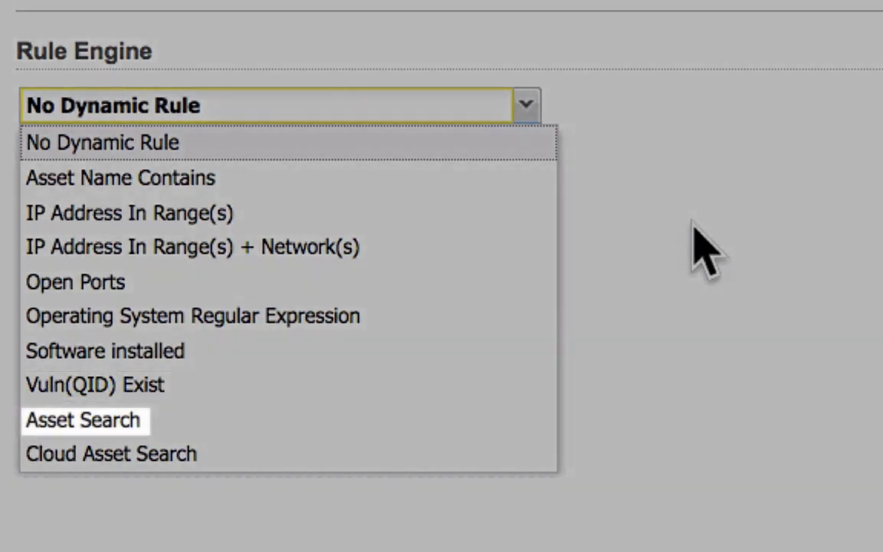
{"action": "mouse_move", "coordinate": [110, 454]}
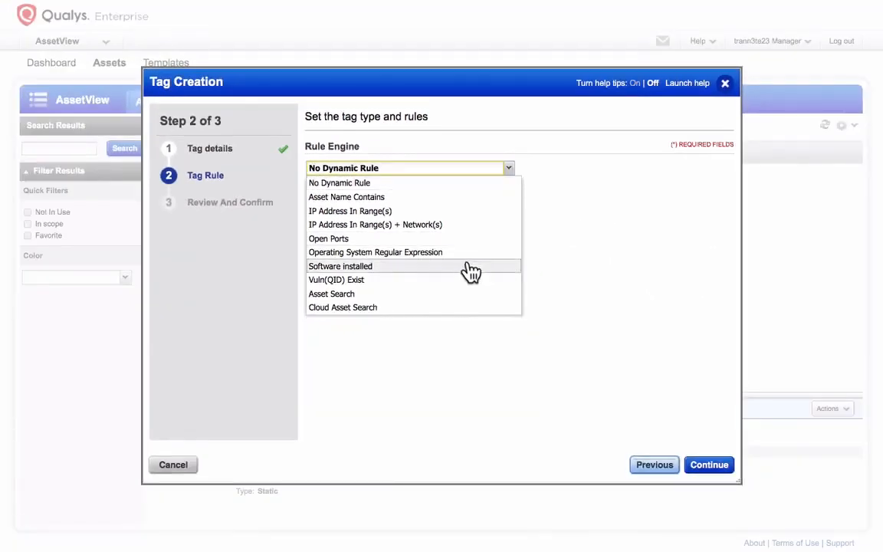
Step: Set the rule to Software installed matching regex .*mysql.* with Ignore Case
{"action": "left_click", "coordinate": [341, 266]}
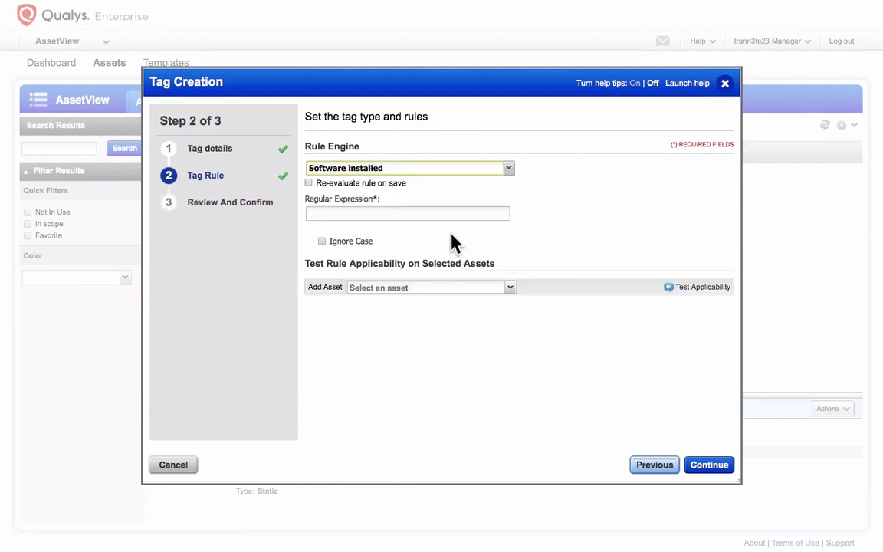
{"action": "type", "text": ".*mysql.*"}
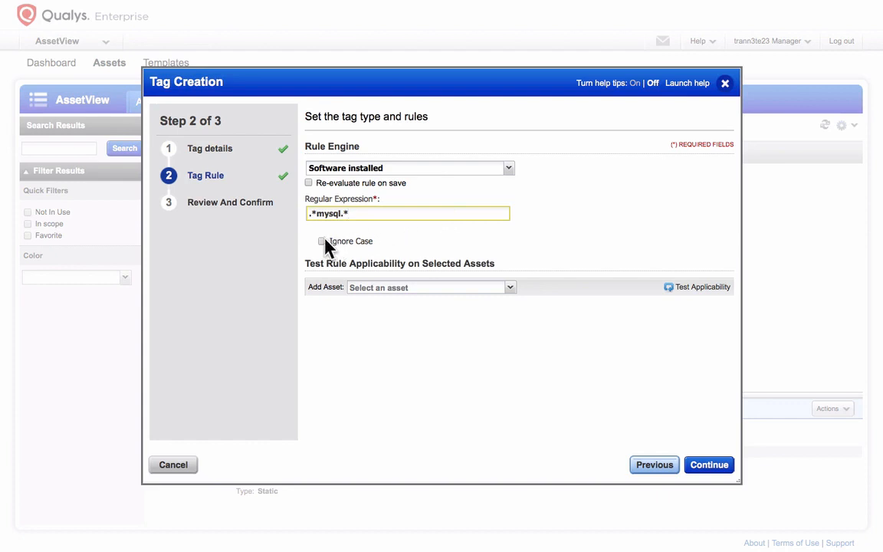
{"action": "left_click", "coordinate": [322, 240]}
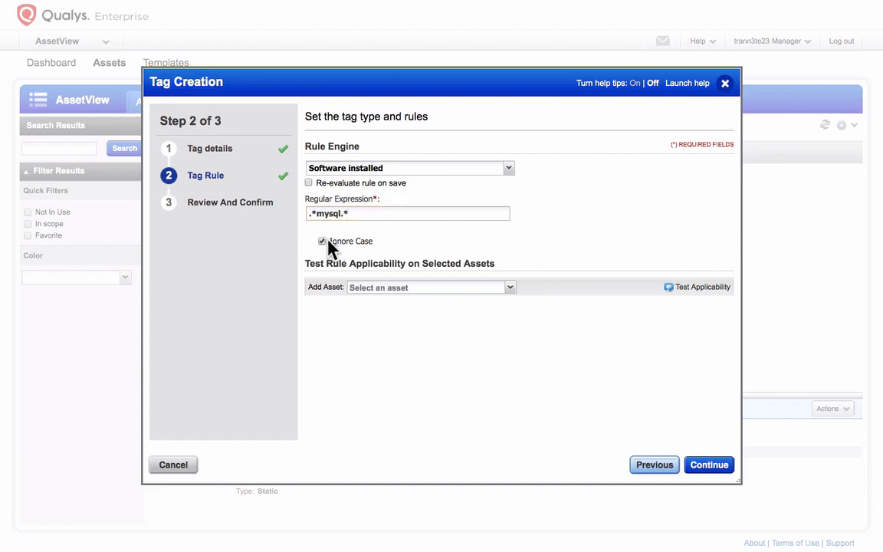
Step: Test against demo15.s02.sjc01.qualys.com and win2008r2.trn.qualys.com, and enable Re-evaluate rule on save
{"action": "left_click", "coordinate": [322, 241]}
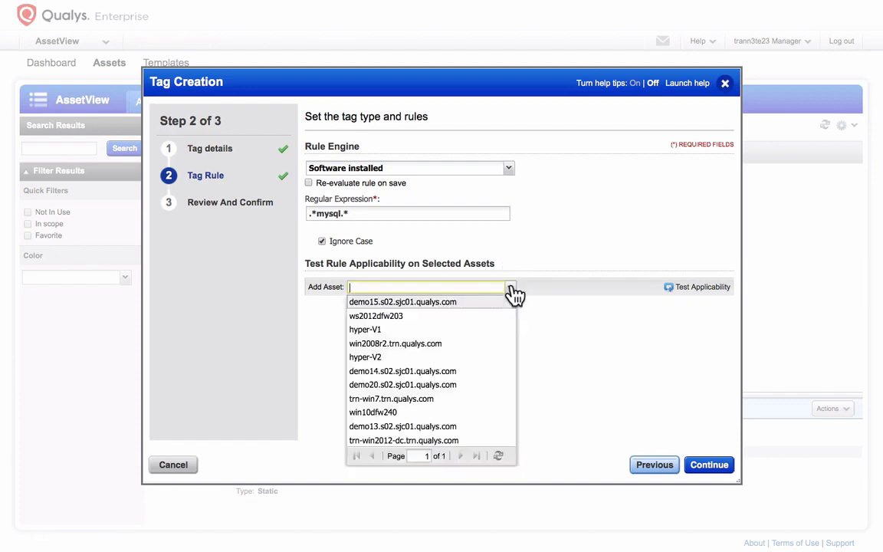
{"action": "left_click", "coordinate": [401, 300]}
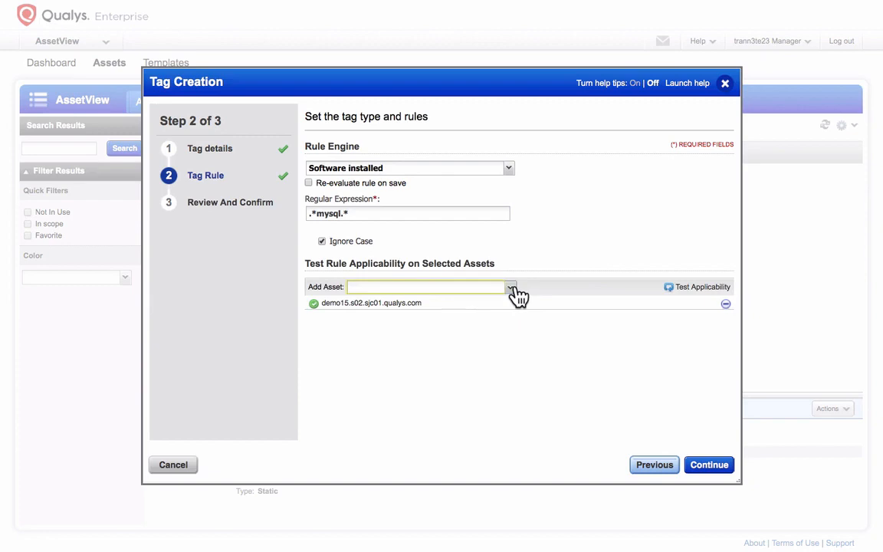
{"action": "left_click", "coordinate": [510, 287]}
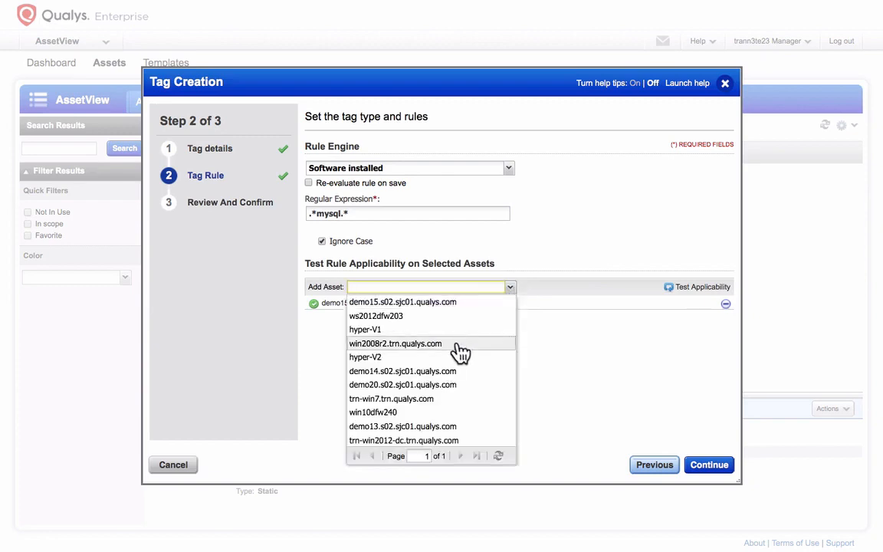
{"action": "left_click", "coordinate": [395, 343]}
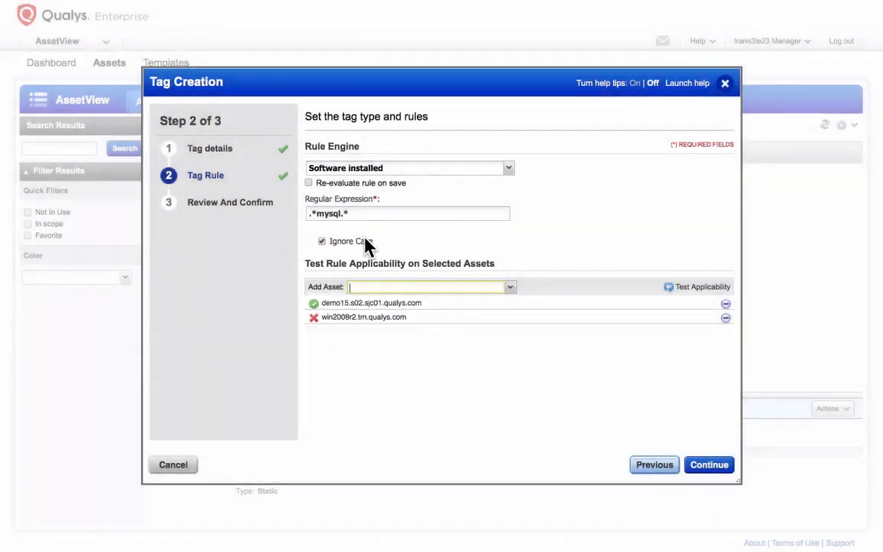
{"action": "left_click", "coordinate": [310, 184]}
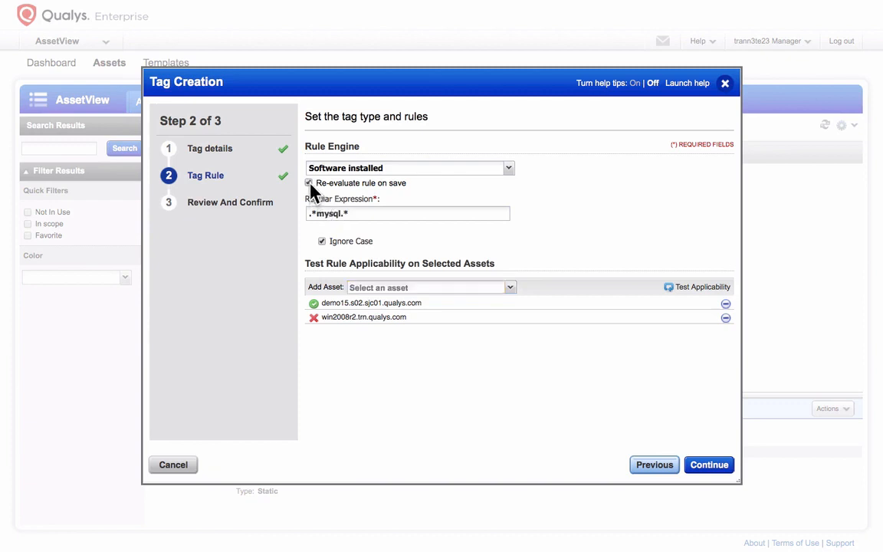
{"action": "left_click", "coordinate": [309, 183]}
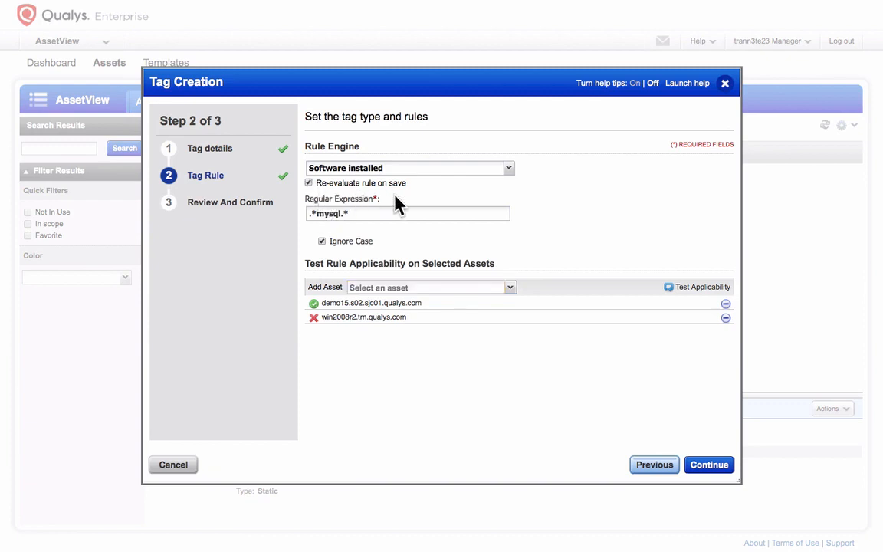
{"action": "mouse_move", "coordinate": [635, 437]}
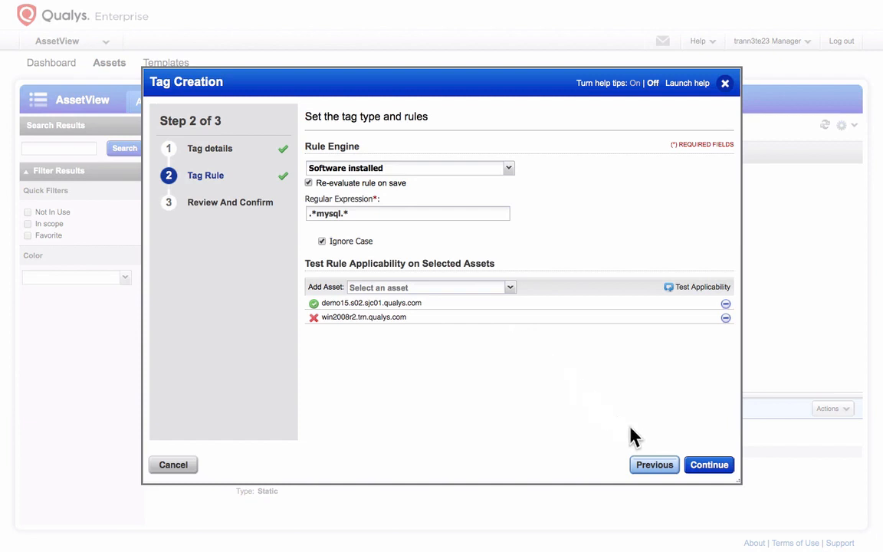
Step: Review and finish creating the MySQL tag under Applications
{"action": "left_click", "coordinate": [708, 465]}
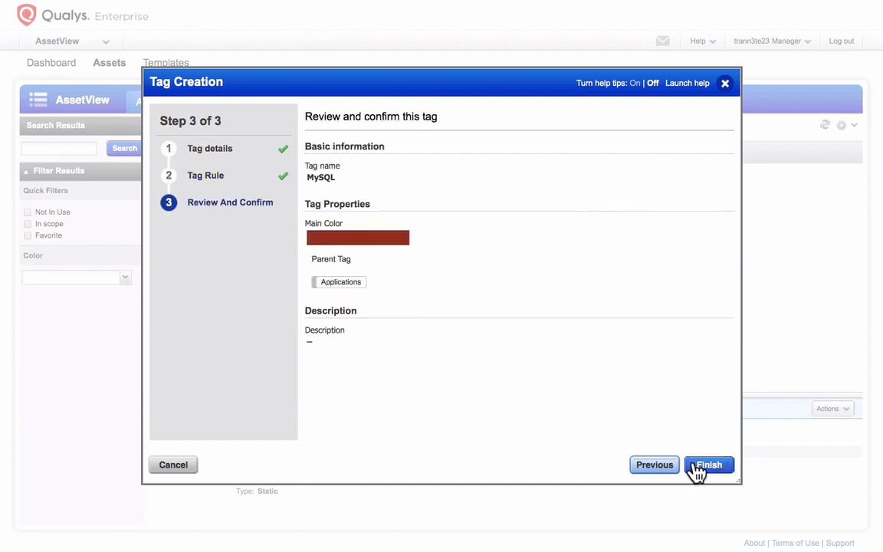
{"action": "left_click", "coordinate": [709, 464]}
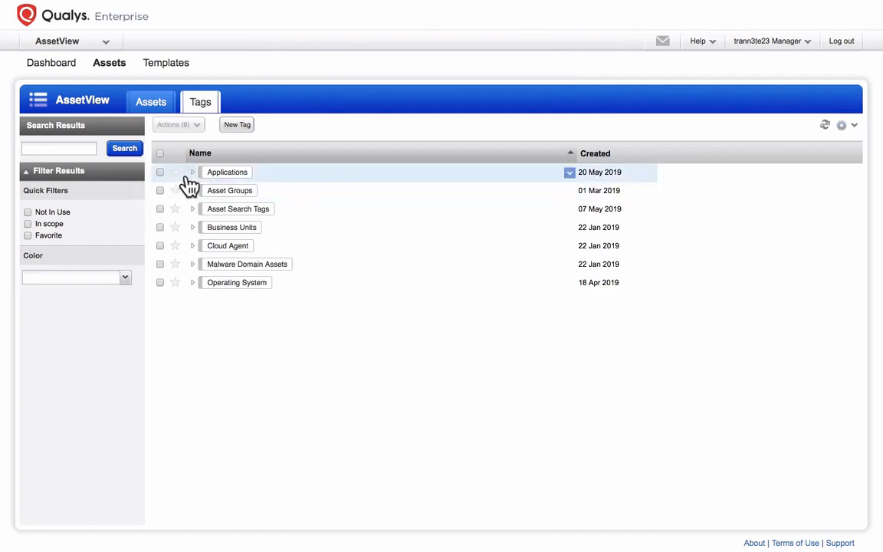
Step: Expand Applications and list the assets carrying the MySQL tag via Find assets
{"action": "left_click", "coordinate": [192, 172]}
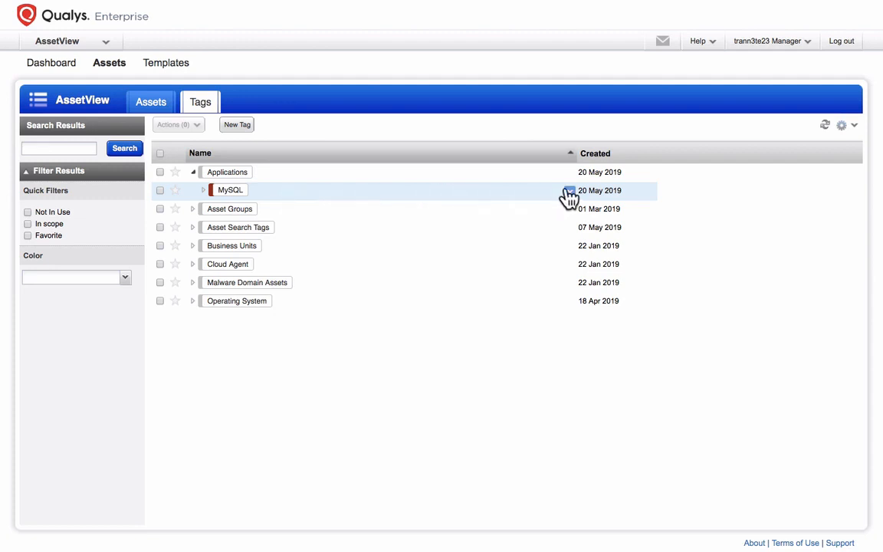
{"action": "left_click", "coordinate": [571, 190]}
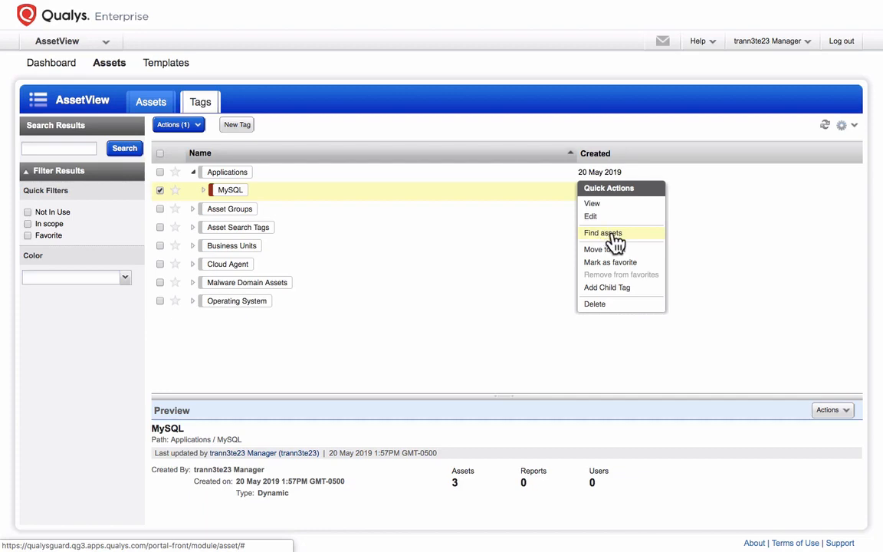
{"action": "mouse_move", "coordinate": [621, 244]}
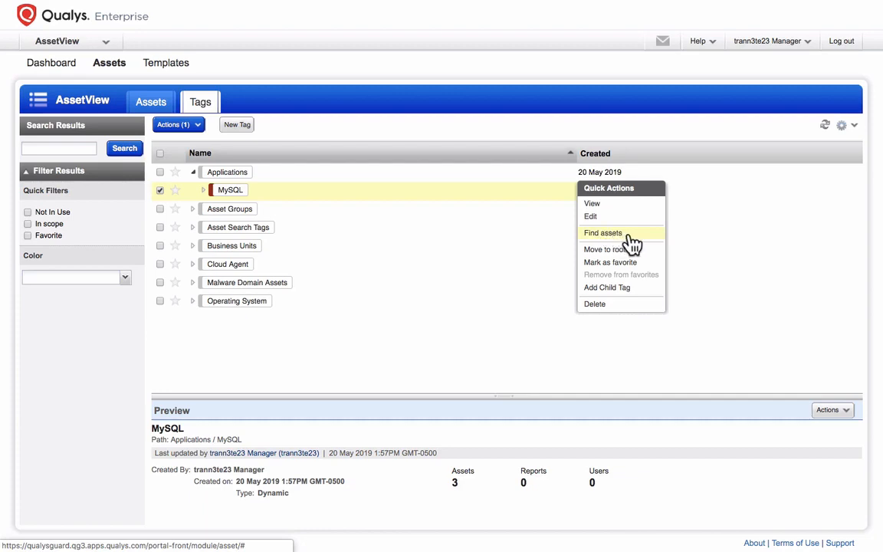
{"action": "left_click", "coordinate": [604, 233]}
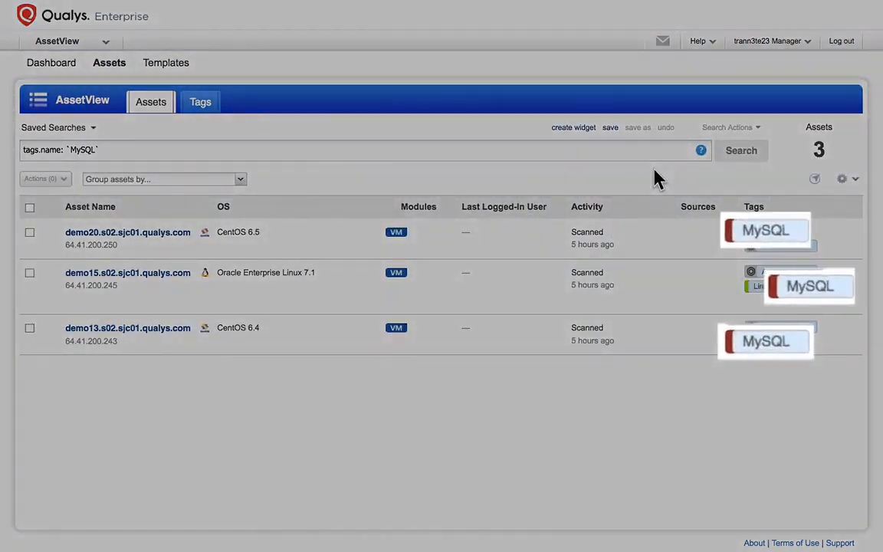